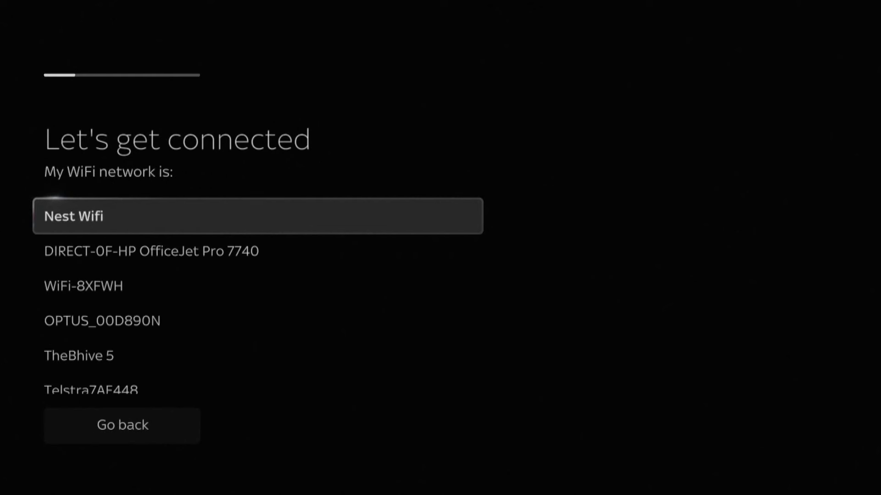
Join the Nest Wifi network with its password and continue past the connected screen.
click(259, 215)
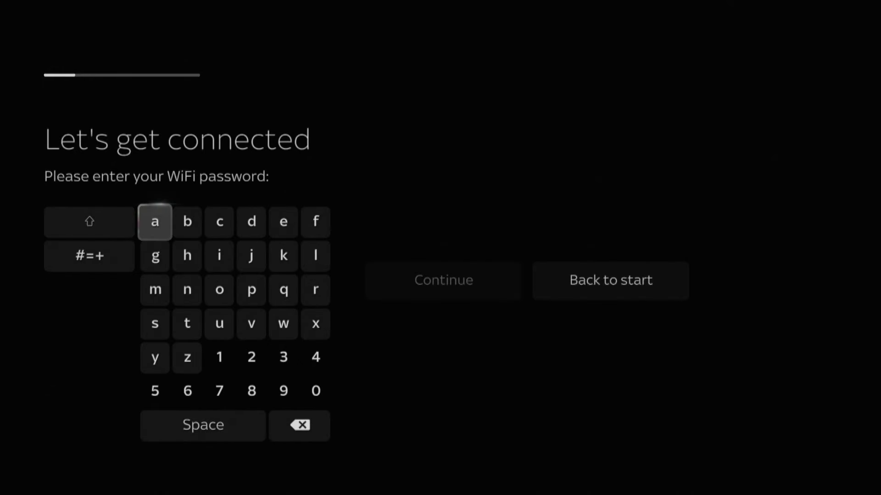
click(443, 281)
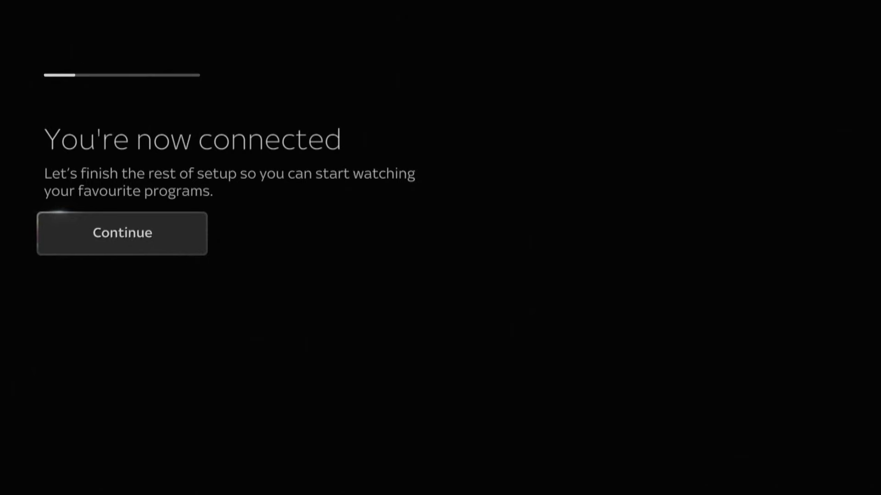
click(122, 232)
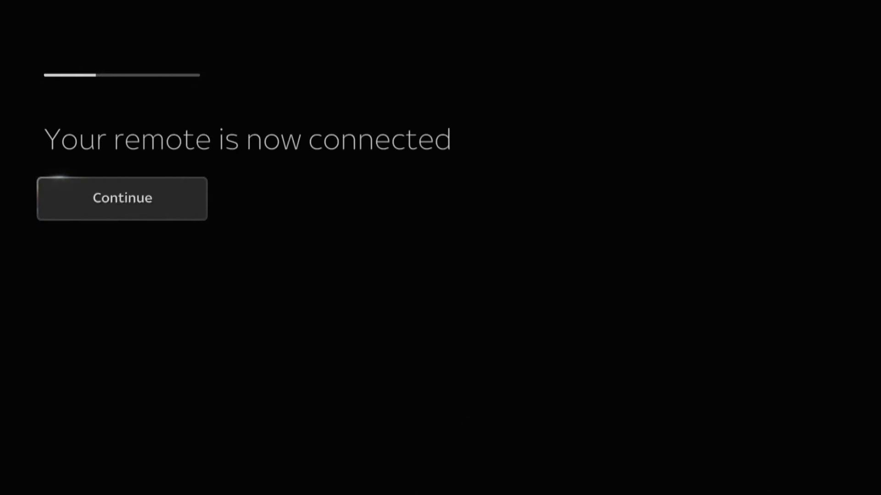
Confirm remote pairing, answer Yes to the volume test and Yes to speaker control.
click(122, 198)
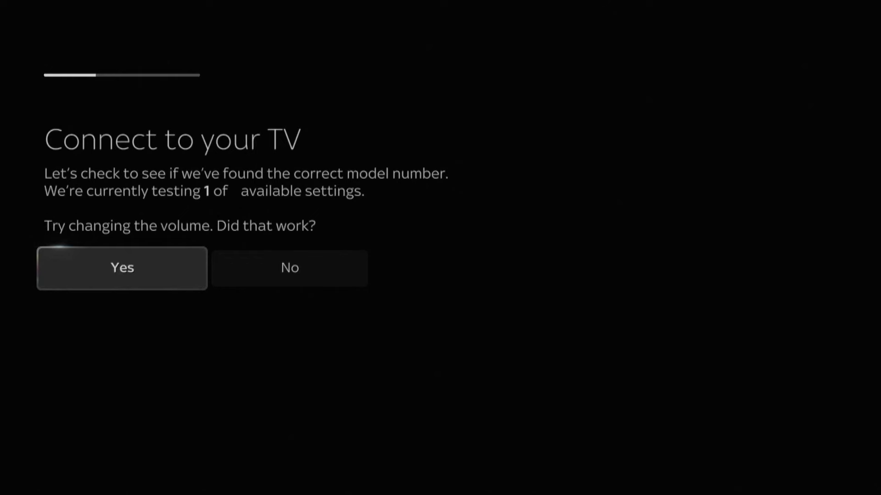
click(122, 267)
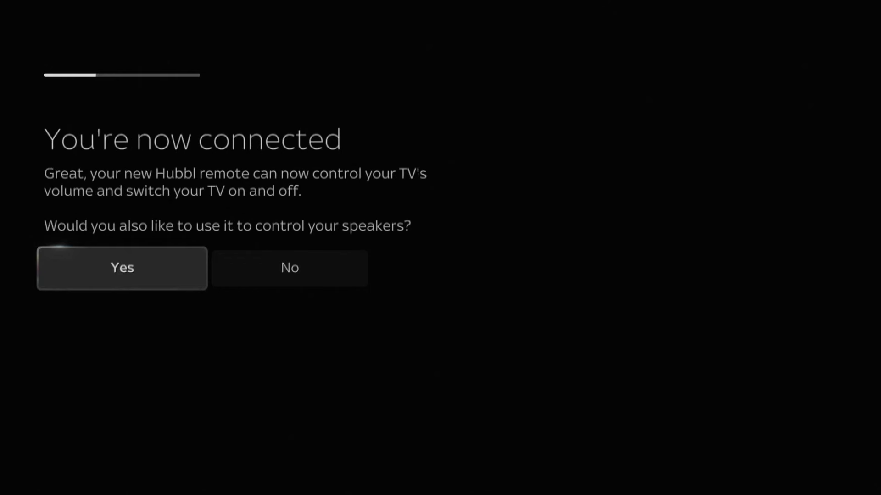
click(122, 268)
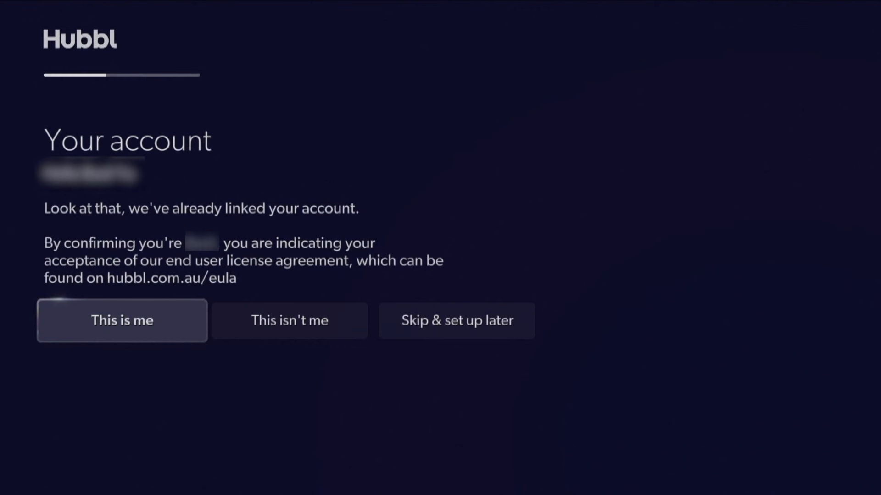
Choose This is me, enter the four-digit Hubbl PIN and continue once confirmed.
click(122, 320)
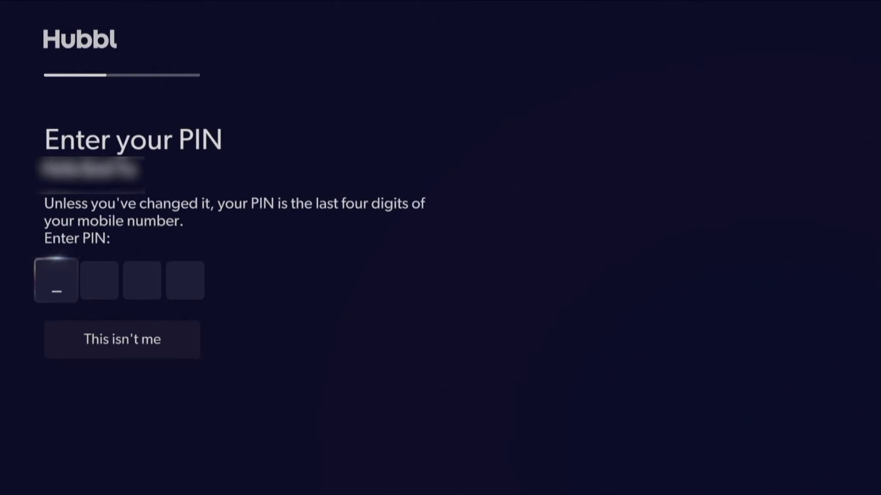
text(0)
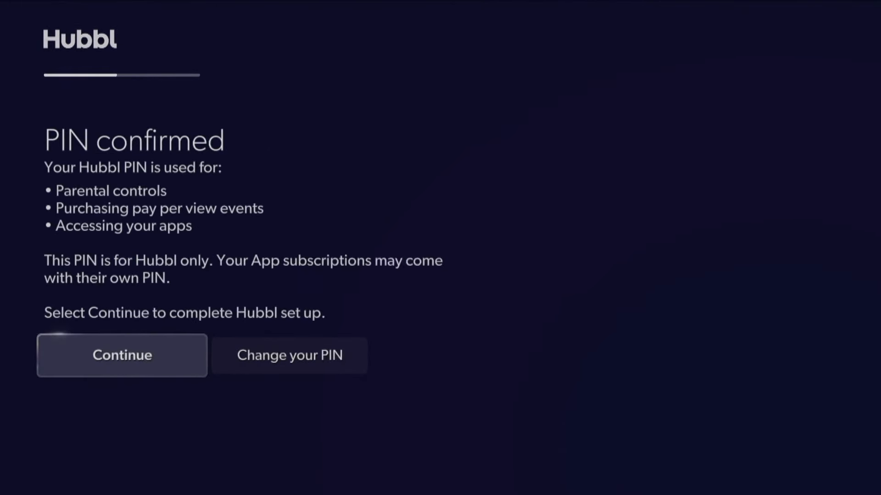
click(122, 355)
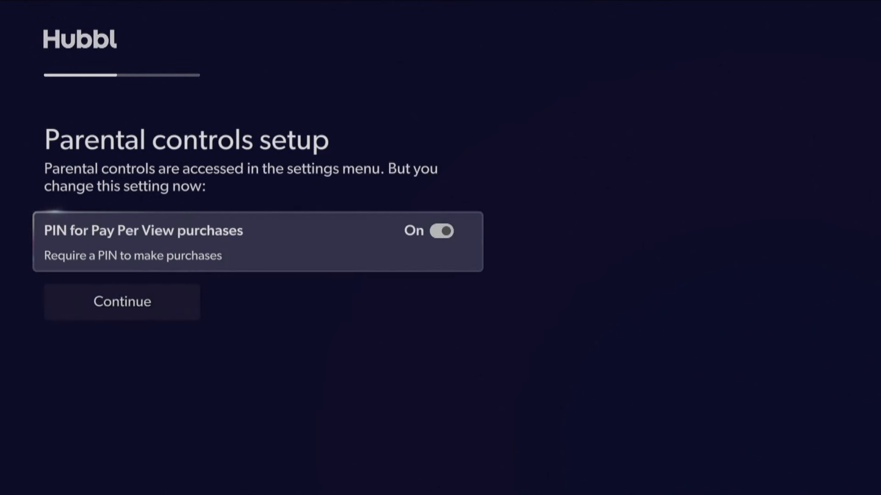
Keep the pay-per-view PIN requirement and skip aerial setup for free-to-air channels.
click(121, 302)
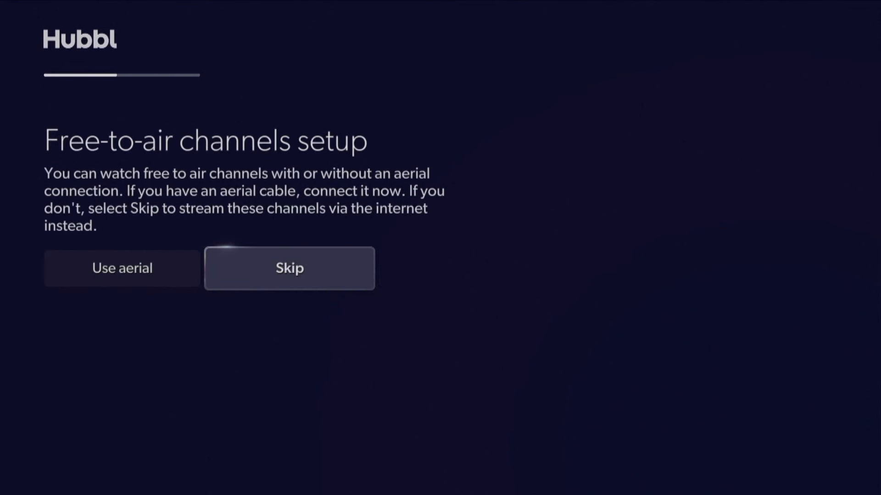
click(289, 268)
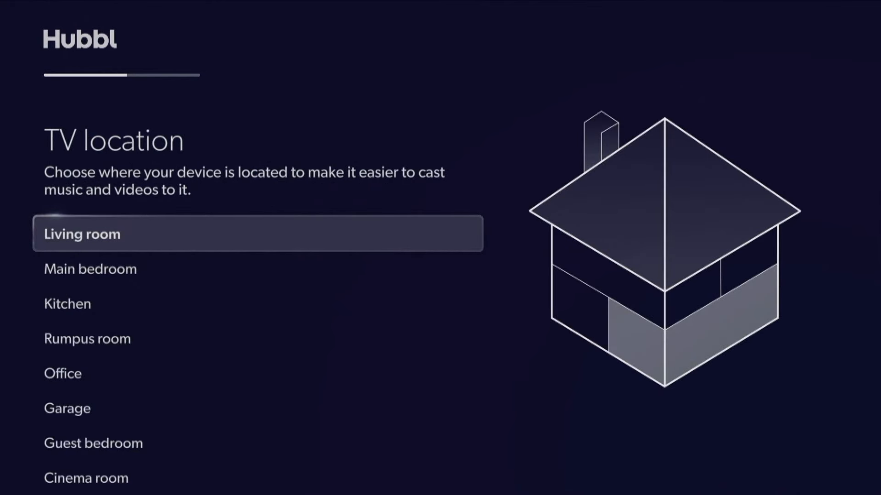
Set the TV location to Kitchen and confirm postcode 3058 for the TV Guide.
scroll(down, 3)
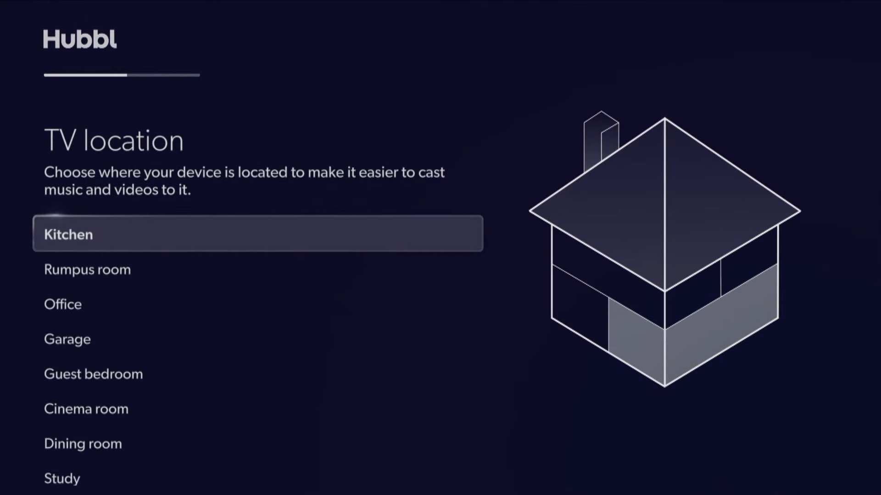
click(258, 234)
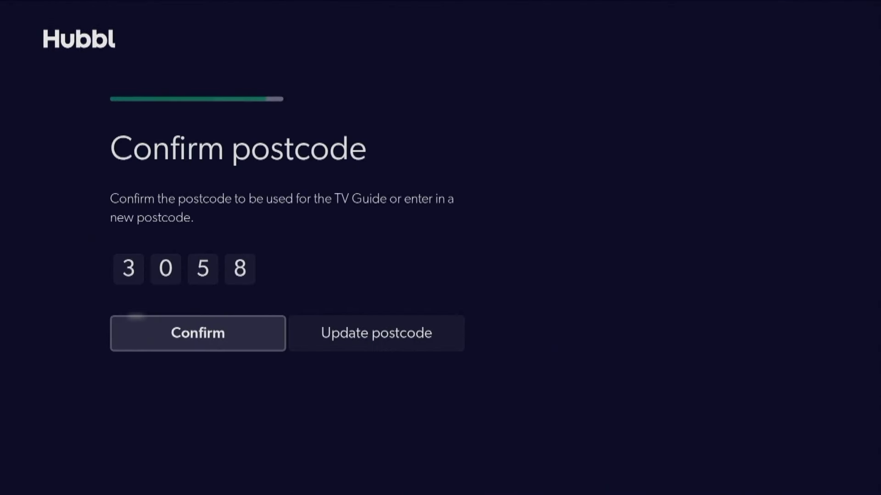
click(197, 332)
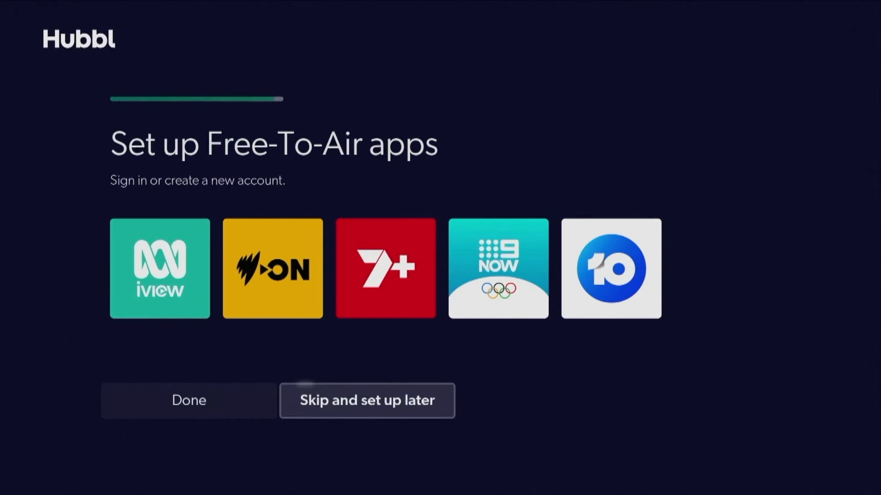
Skip free-to-air app sign-ins for later and finish setup to the home screen.
click(366, 401)
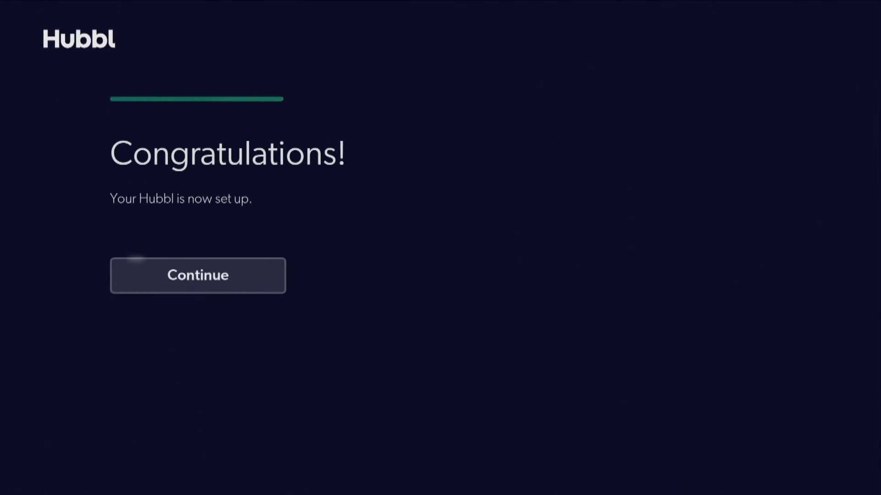
click(198, 275)
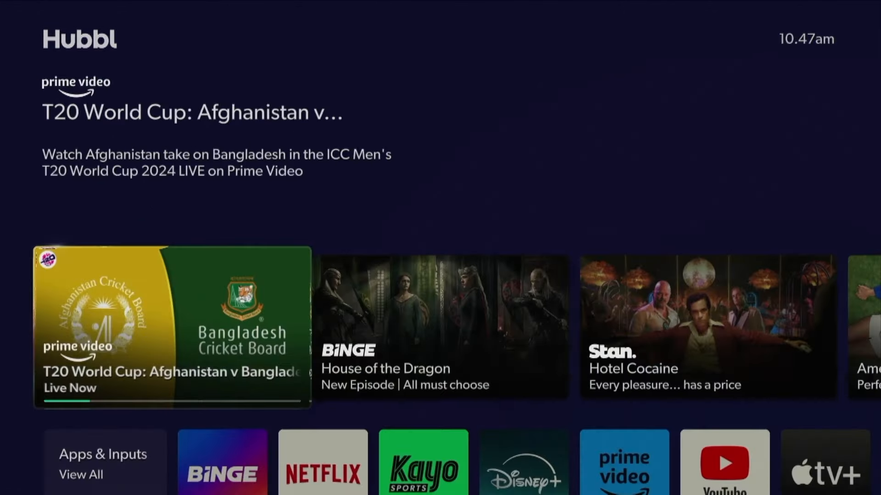
Select the Netflix tile from the home screen apps row.
scroll(down, 3)
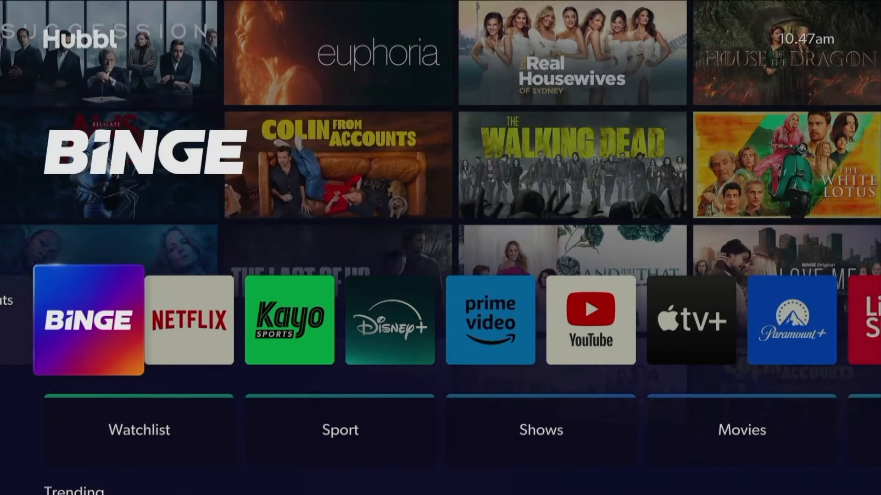
click(190, 320)
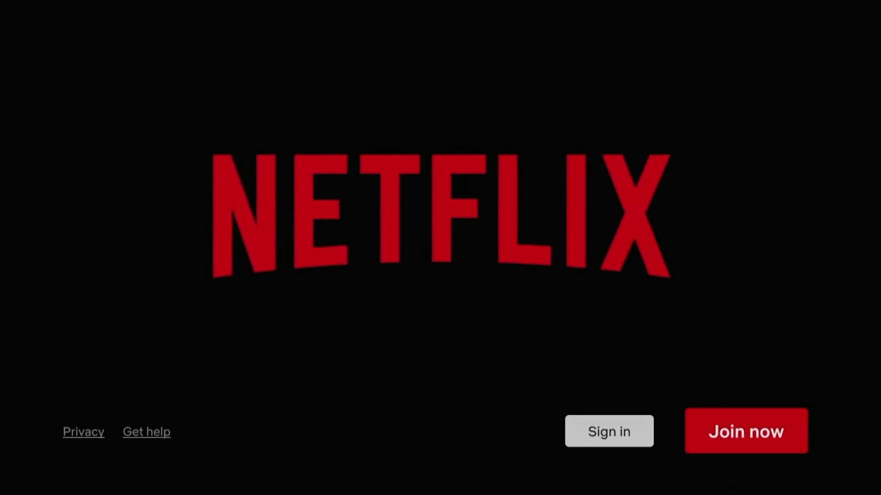